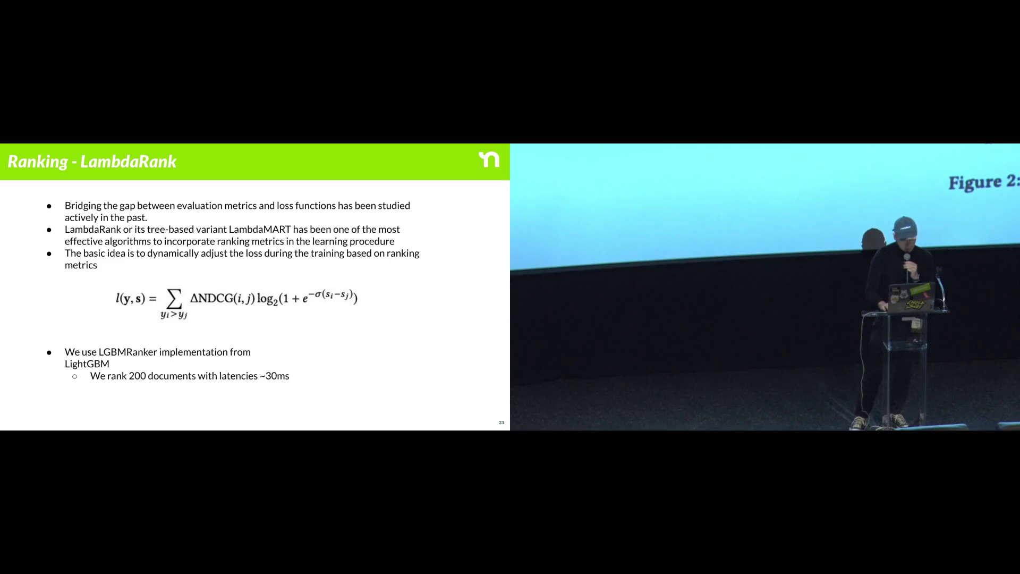
- Advance the talk from LambdaRank through the Embeddified Query slide to its training diagram slide
key(Right)
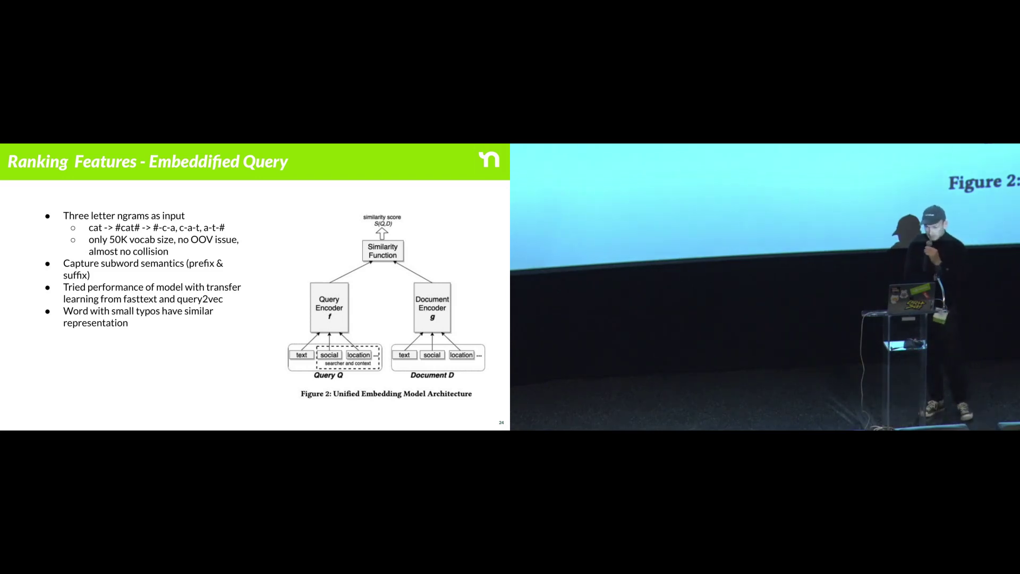
key(Right)
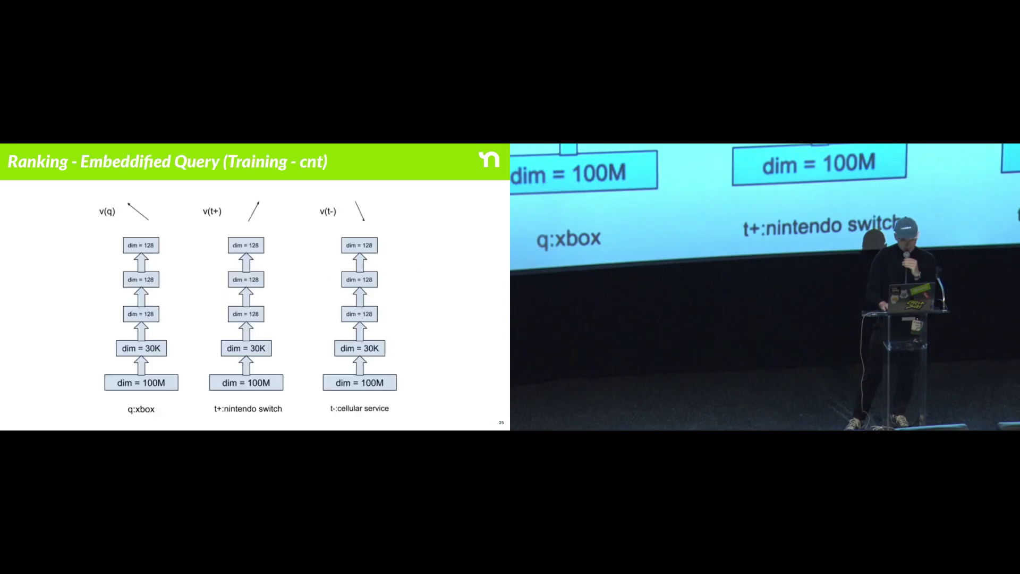